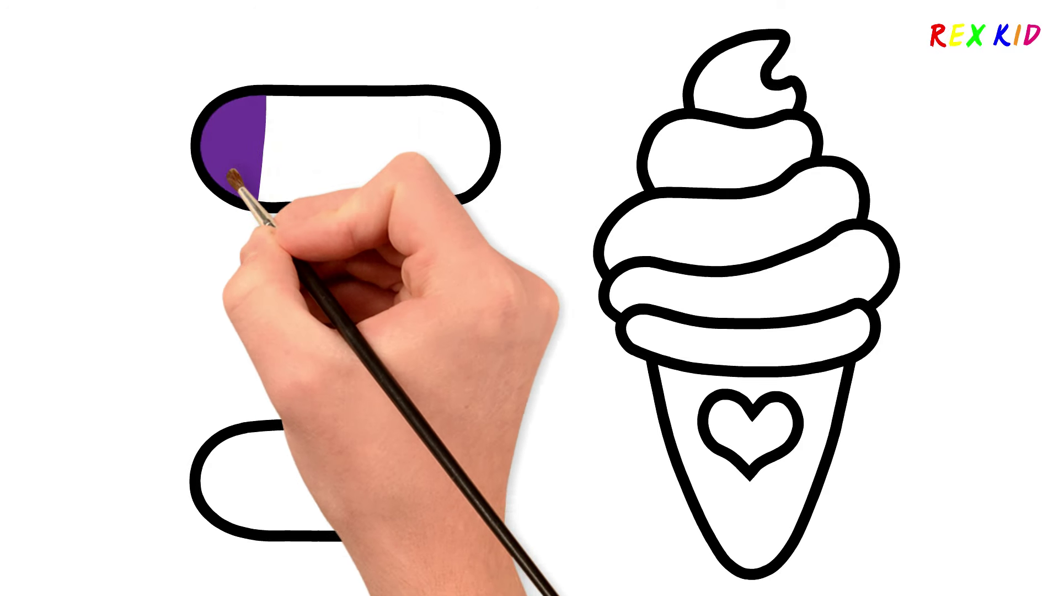
{"action": "left_click_drag", "start_coordinate": [244, 182], "coordinate": [378, 135]}
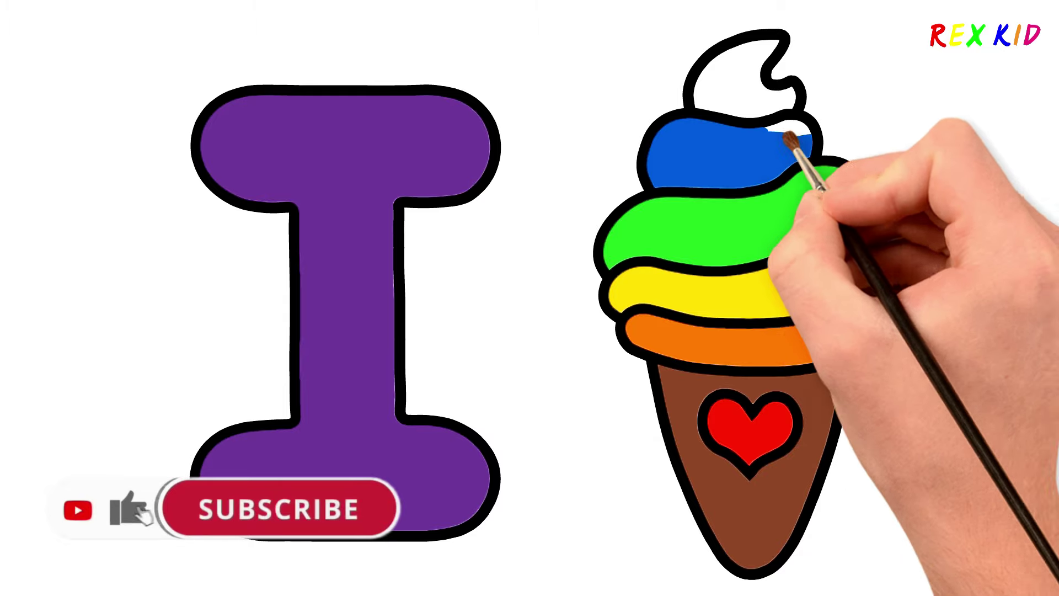
{"action": "left_click", "coordinate": [279, 508]}
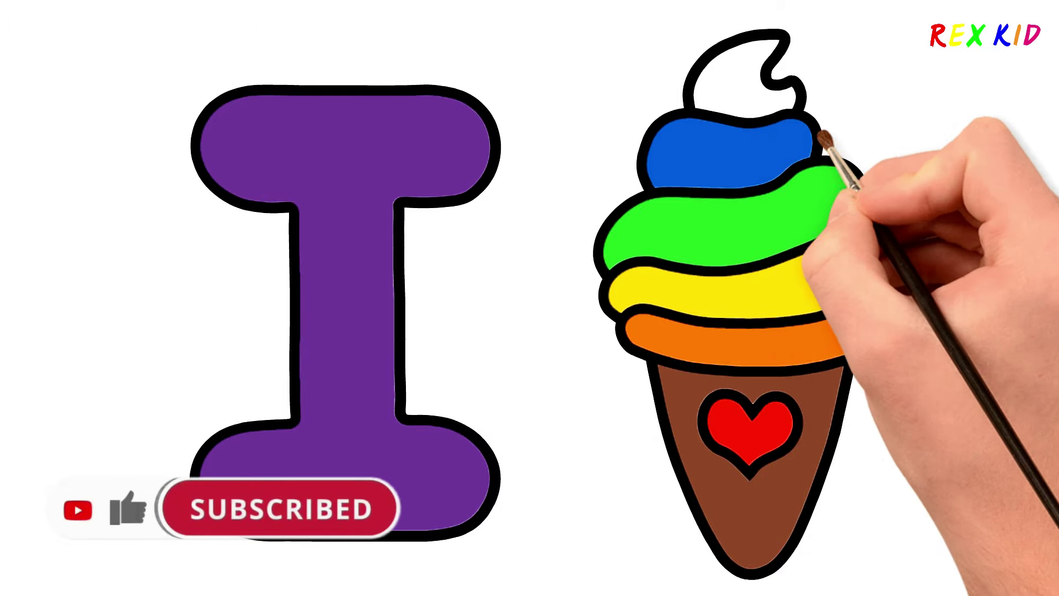